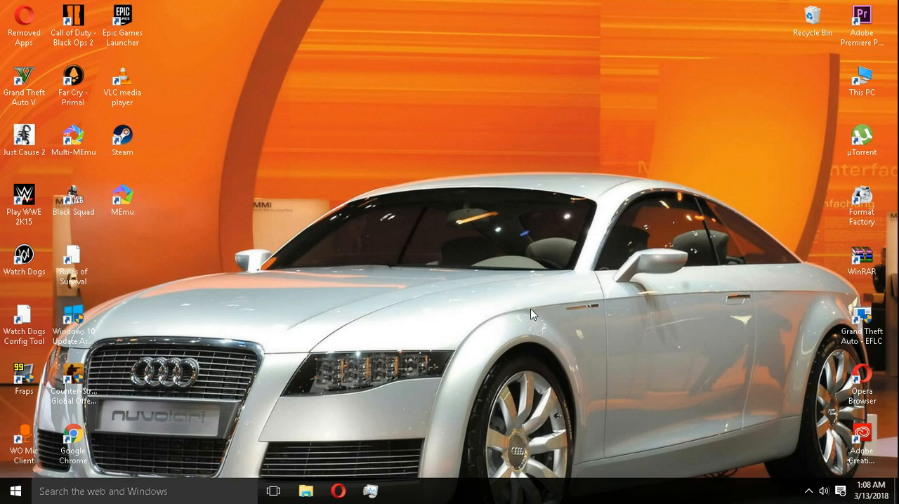
mouse_move(164, 302)
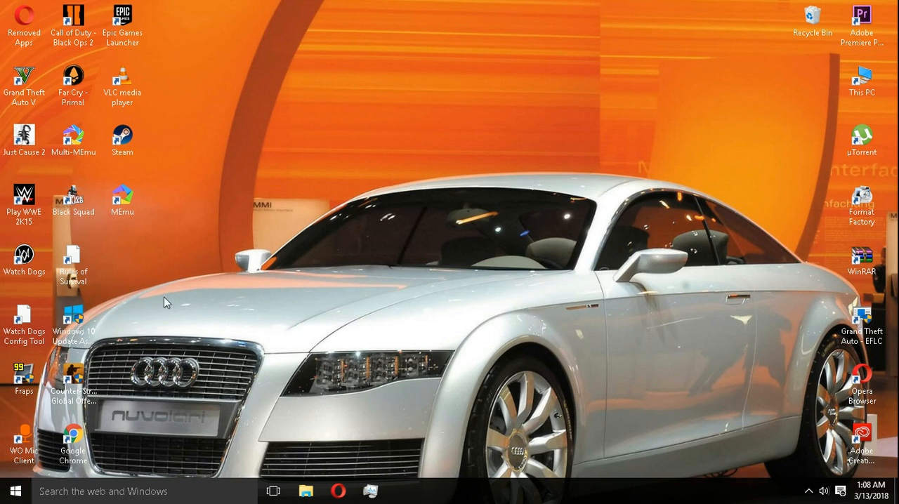
mouse_move(229, 300)
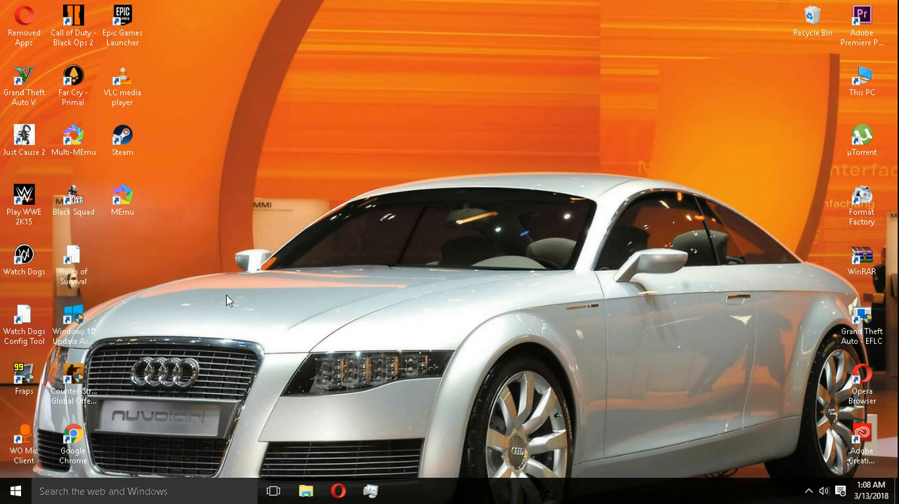
mouse_move(106, 284)
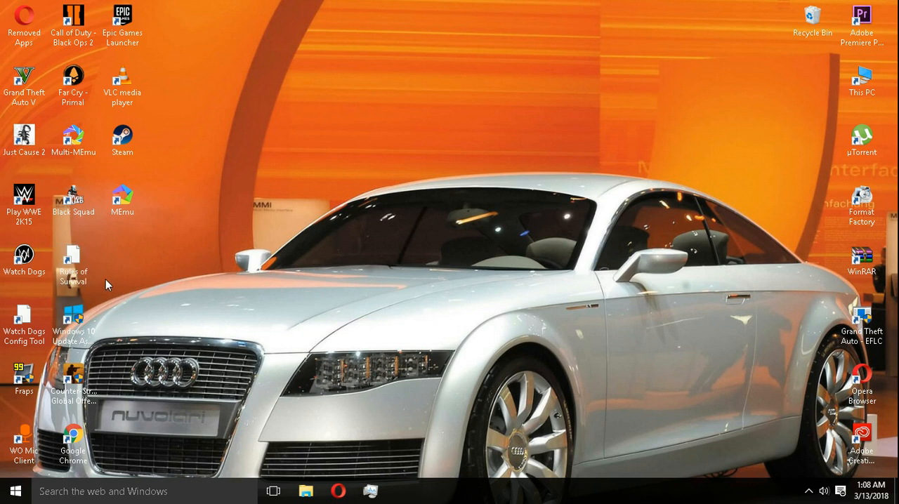
mouse_move(134, 290)
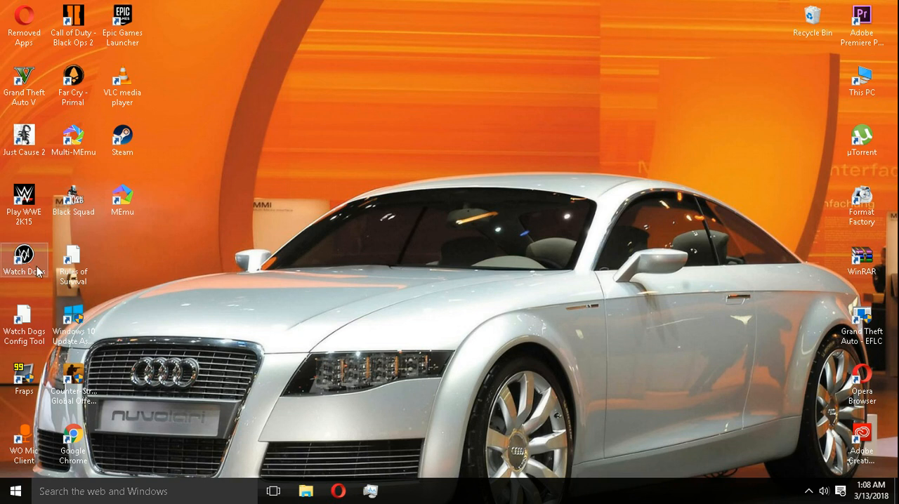
Step: Run the Rules of Survival desktop shortcut as administrator
right_click(73, 263)
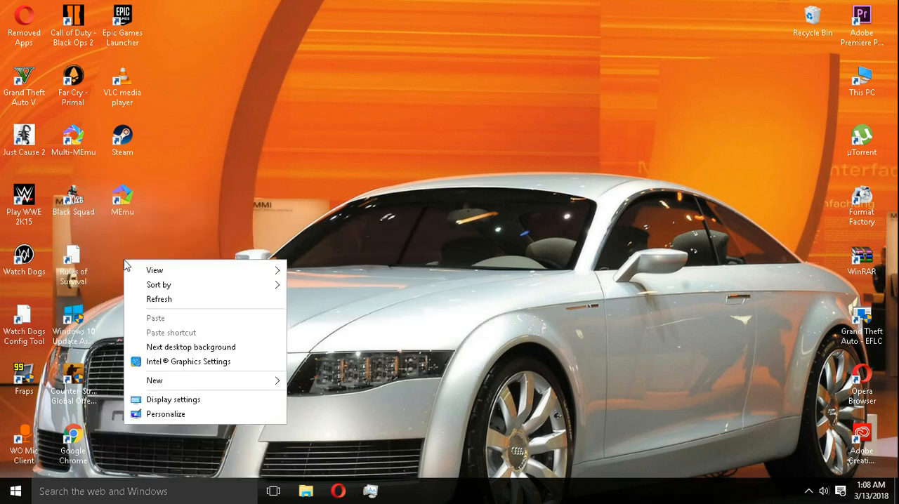
right_click(73, 263)
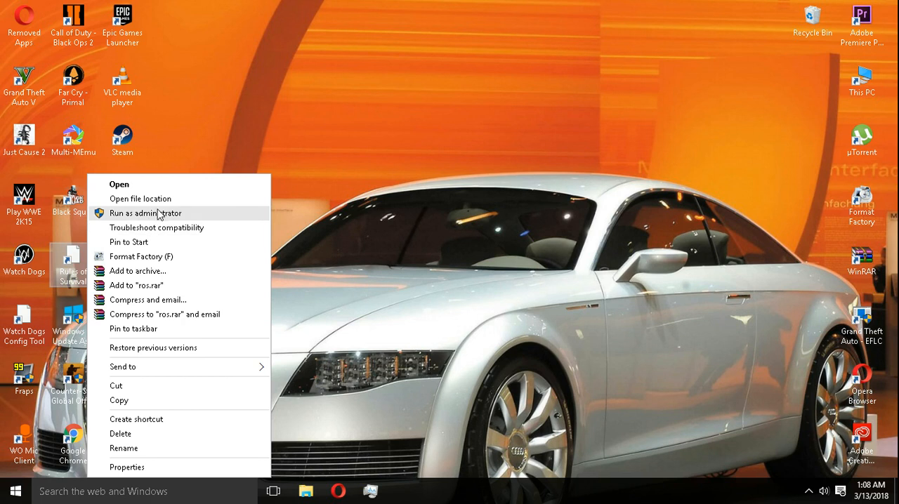
click(141, 198)
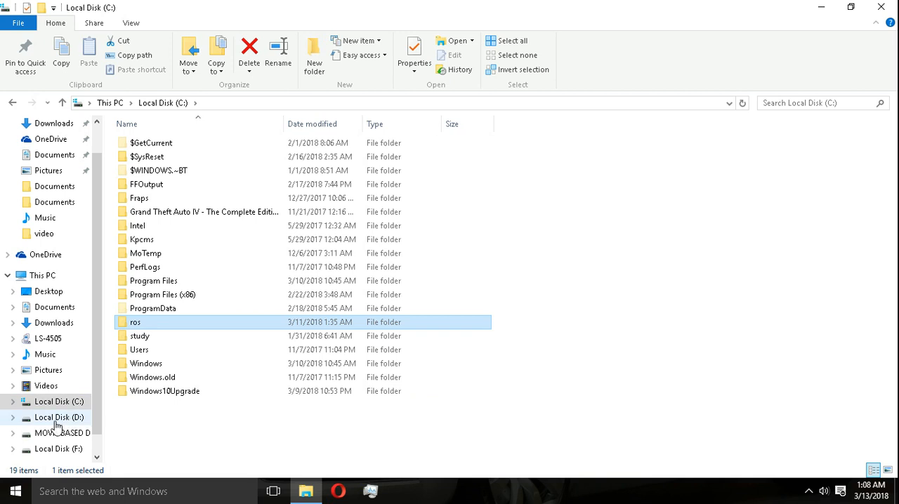
mouse_move(81, 417)
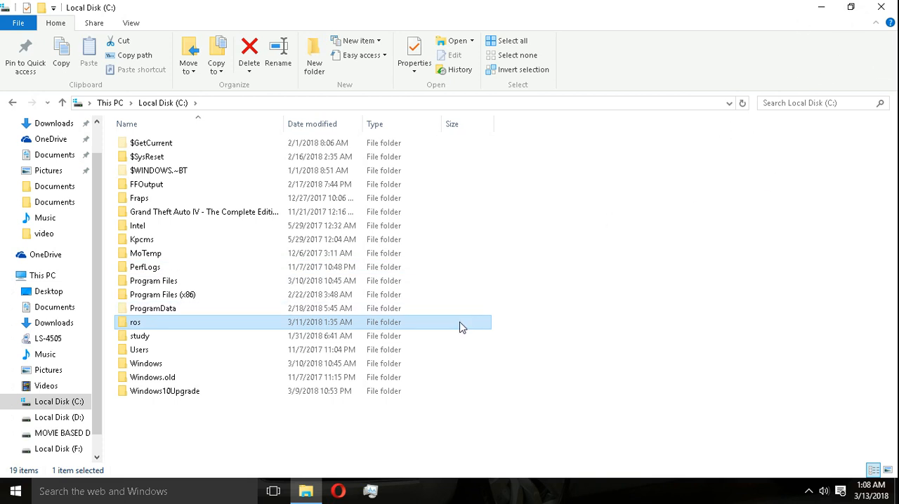
mouse_move(372, 332)
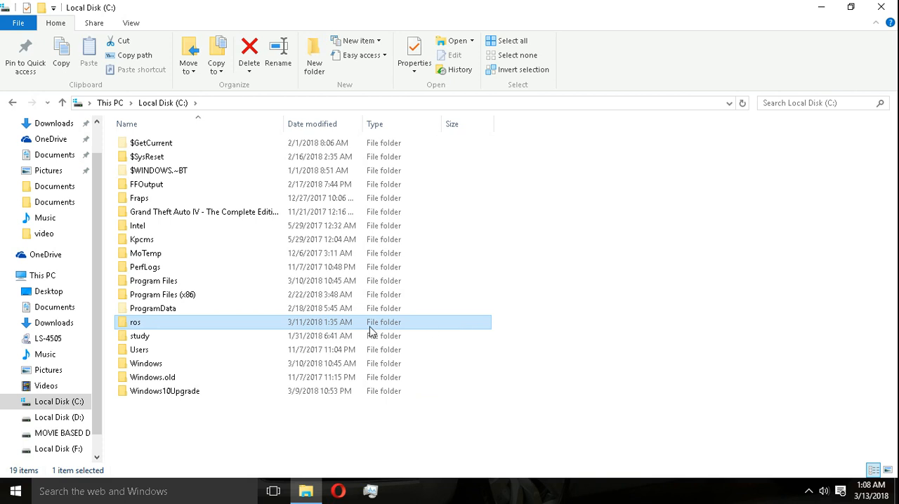
Step: Go into C:\ros and then its Documents subfolder
double_click(135, 322)
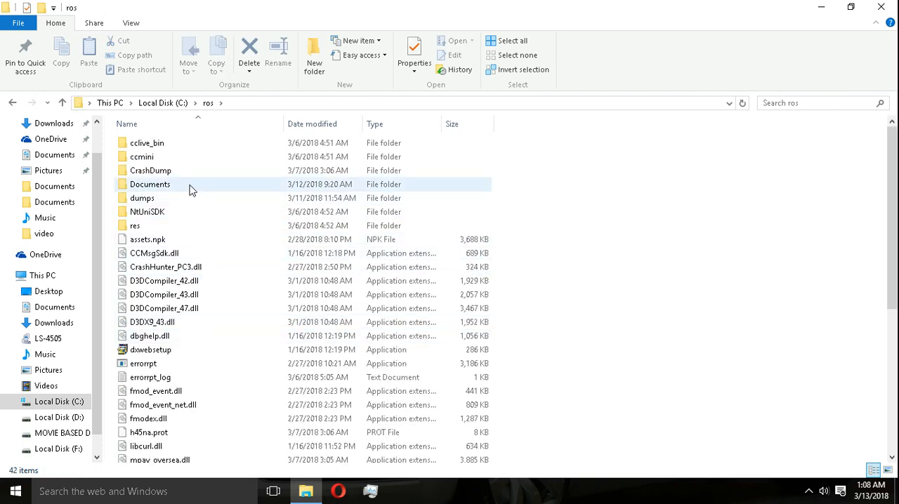
double_click(150, 184)
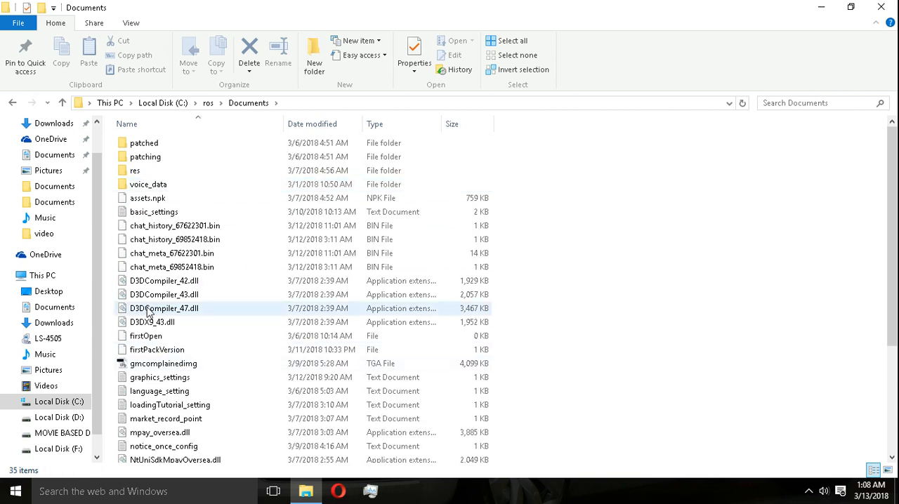
Step: Select the text settings files like basic_settings and graphics_settings in ros\Documents
click(159, 391)
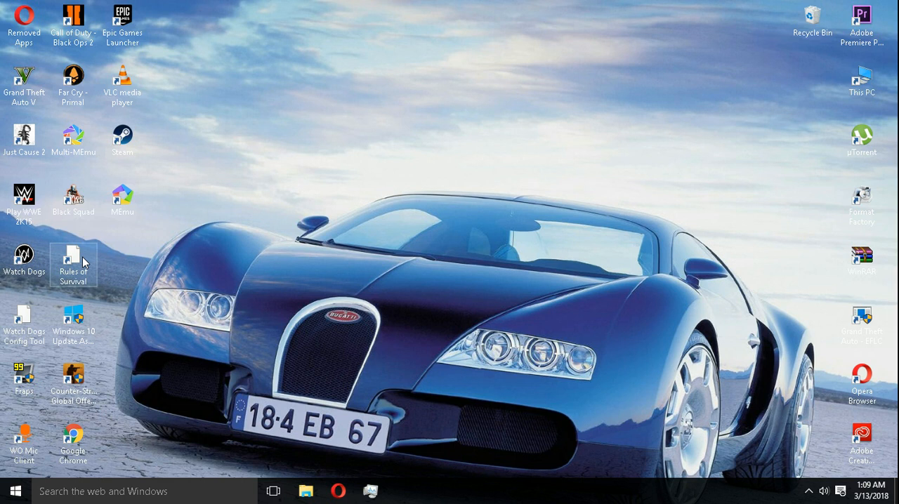
mouse_move(203, 269)
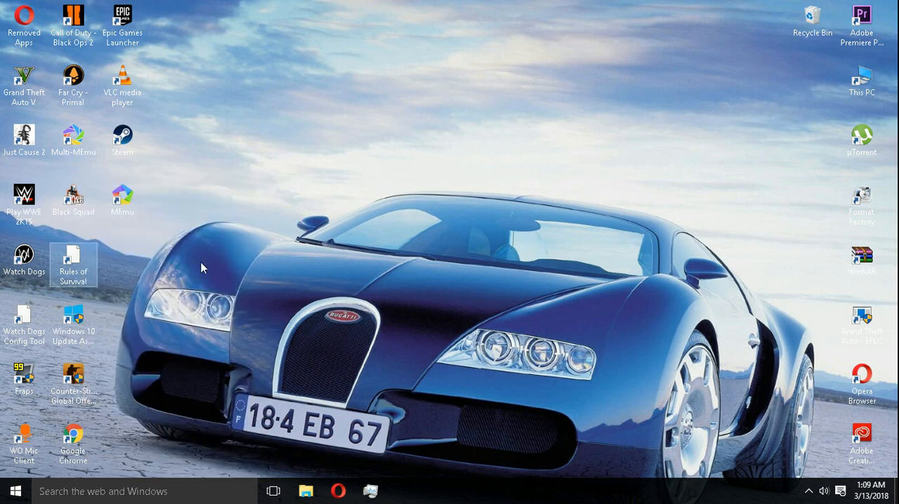
Step: Relaunch Rules of Survival from its desktop shortcut until the NetEase Games splash appears
double_click(73, 264)
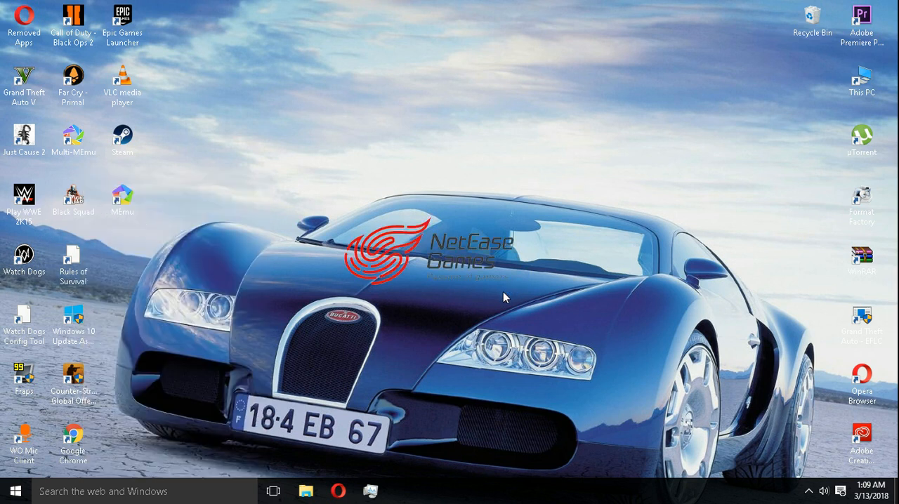
mouse_move(513, 292)
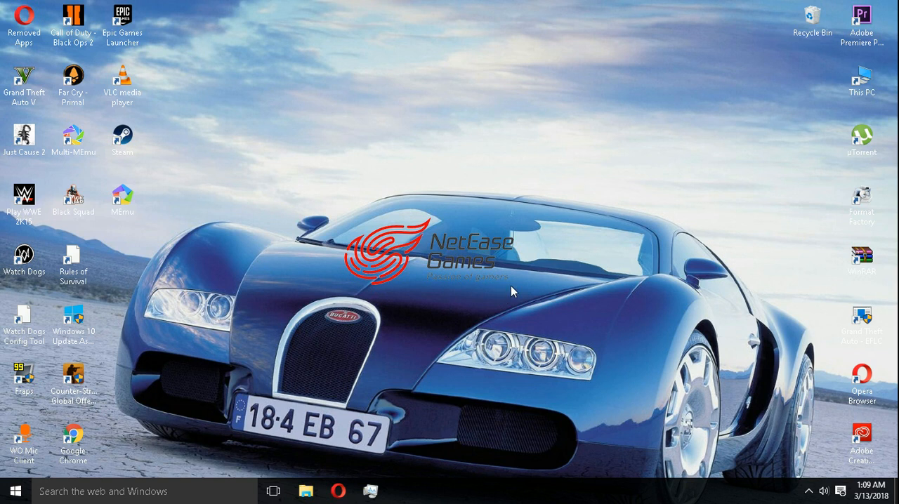